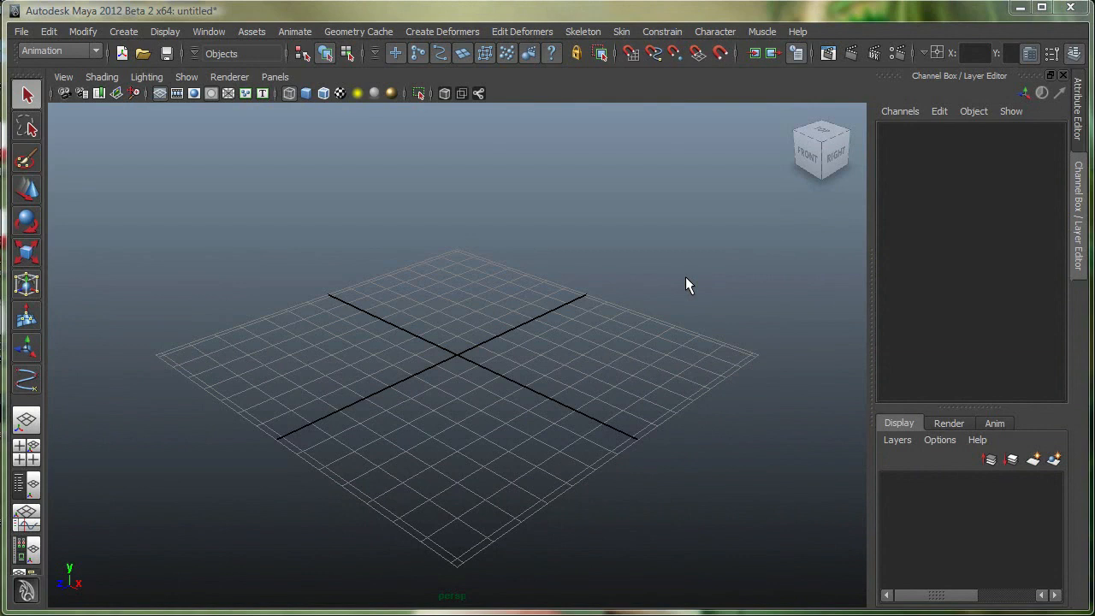
mouse_move(691, 287)
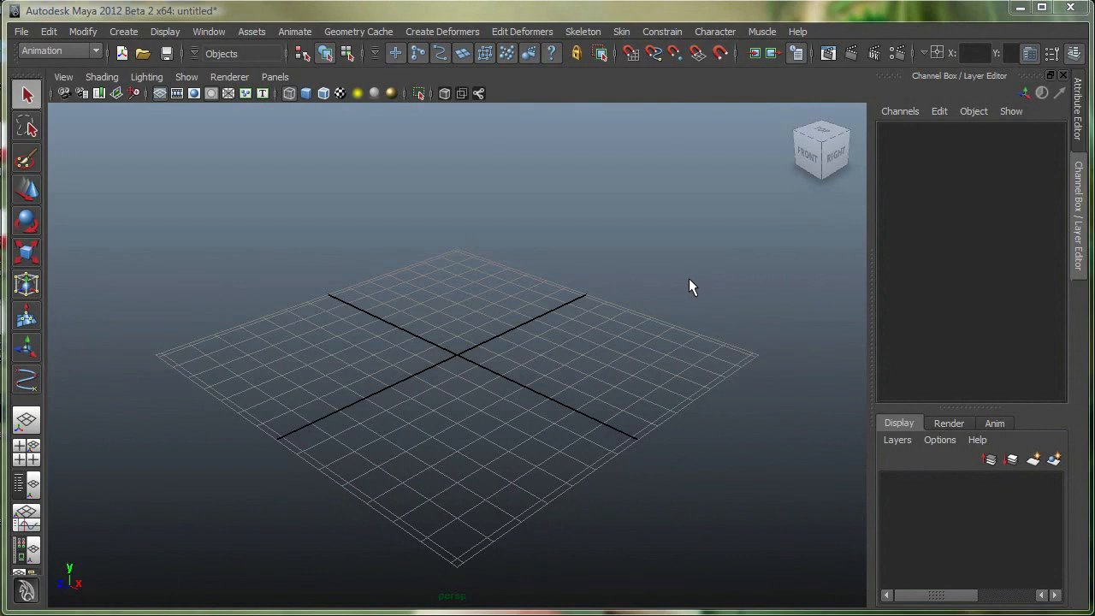
mouse_move(707, 281)
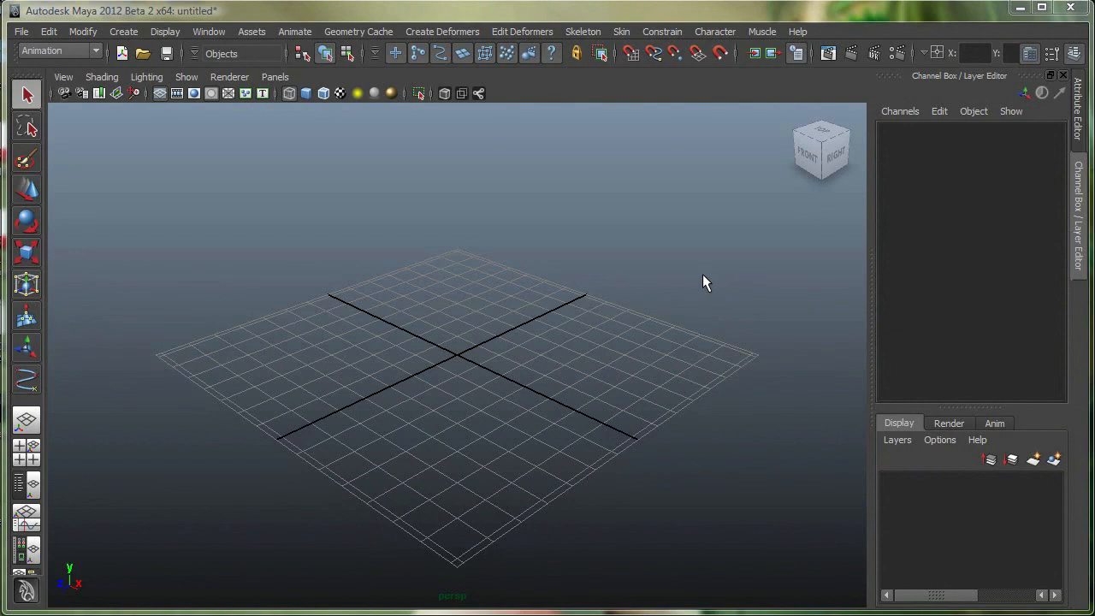
mouse_move(721, 283)
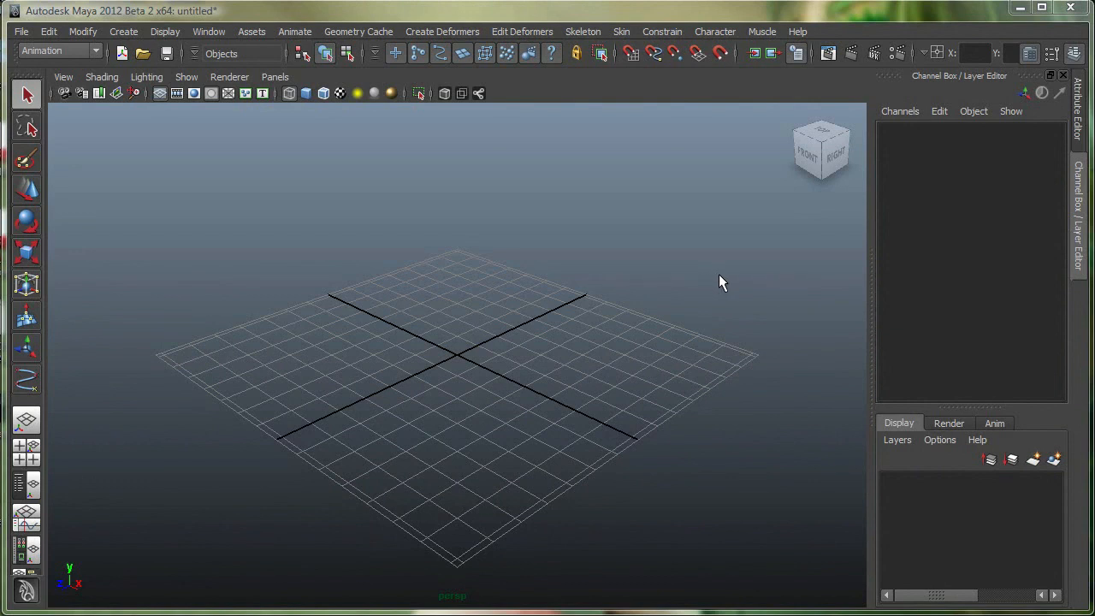
mouse_move(597, 409)
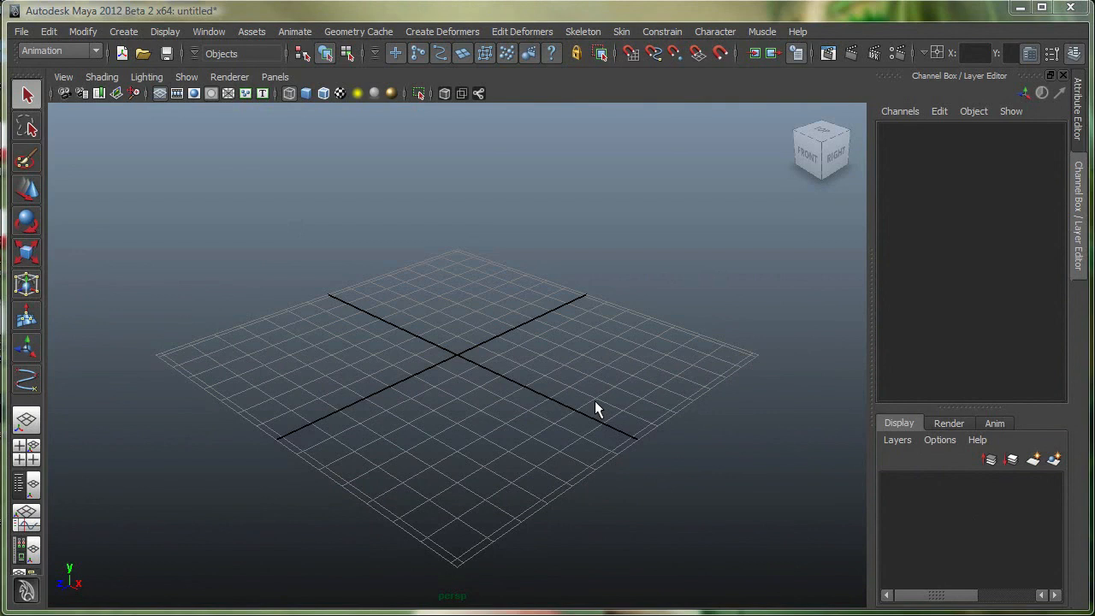
mouse_move(659, 293)
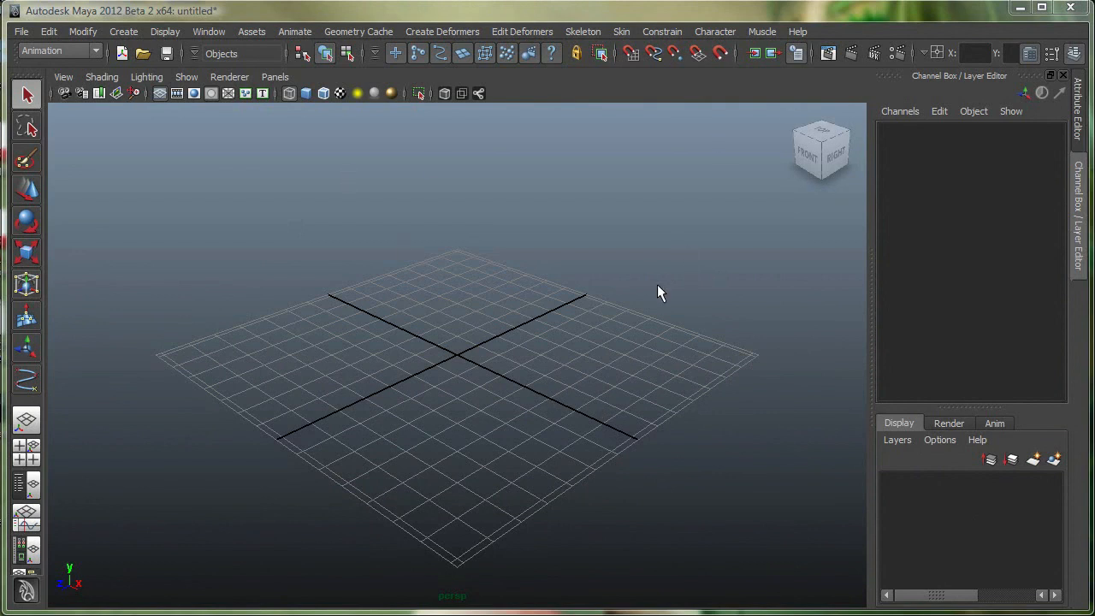
mouse_move(546, 305)
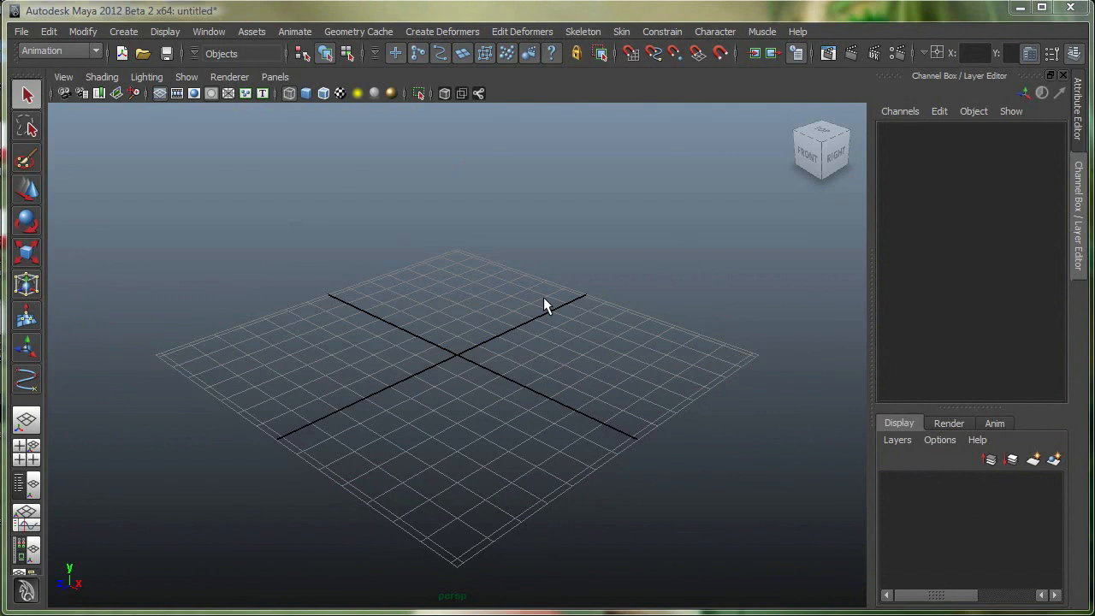
- Switch the viewport to Top view and create a NURBS circle at the origin
key("space")
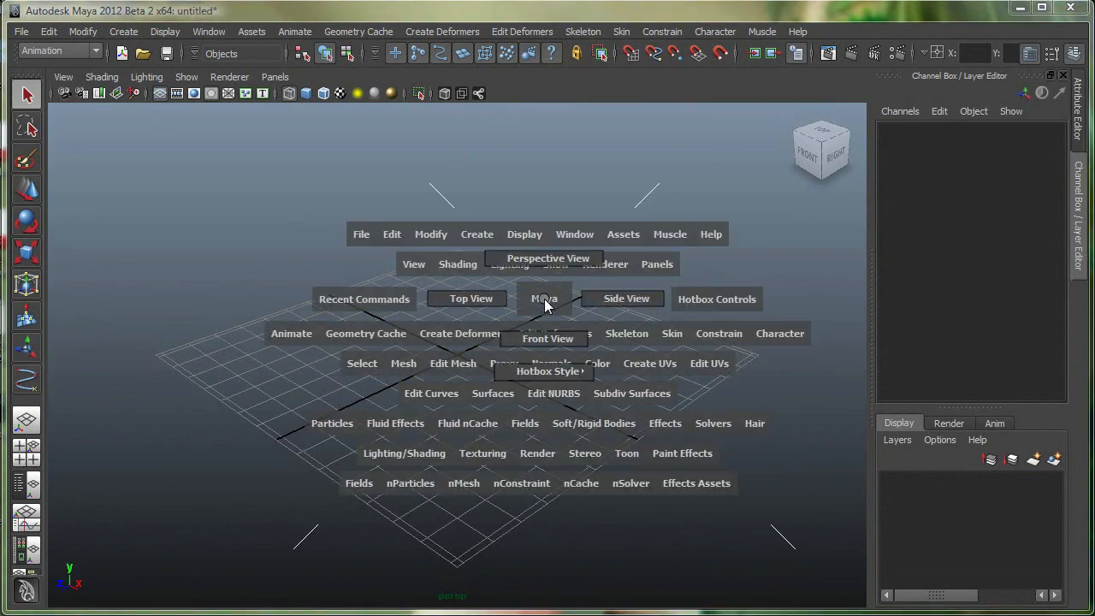
left_click(470, 298)
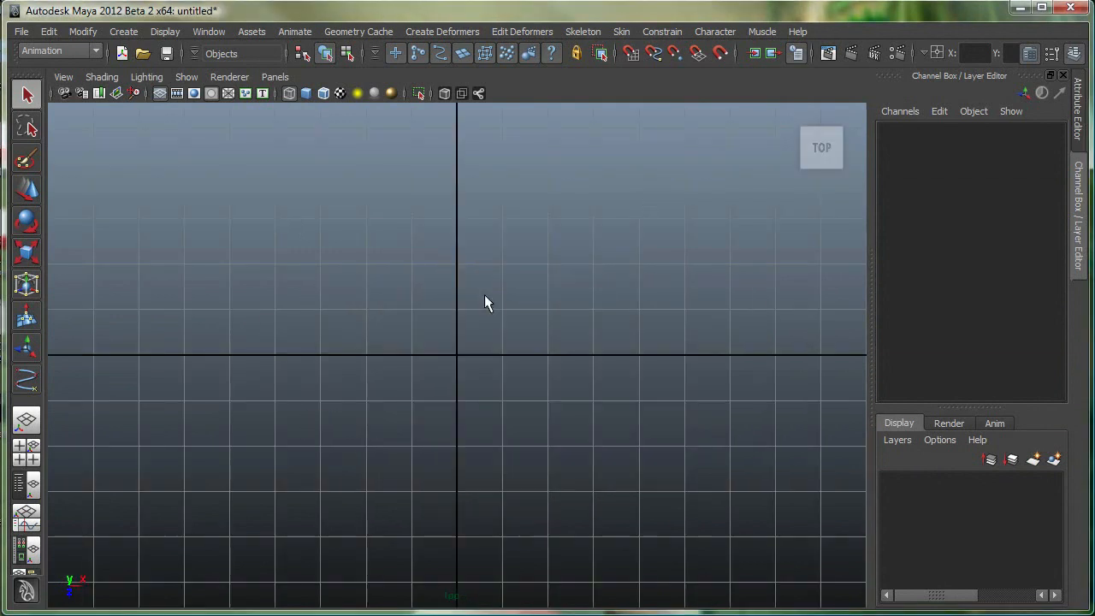
left_click(123, 32)
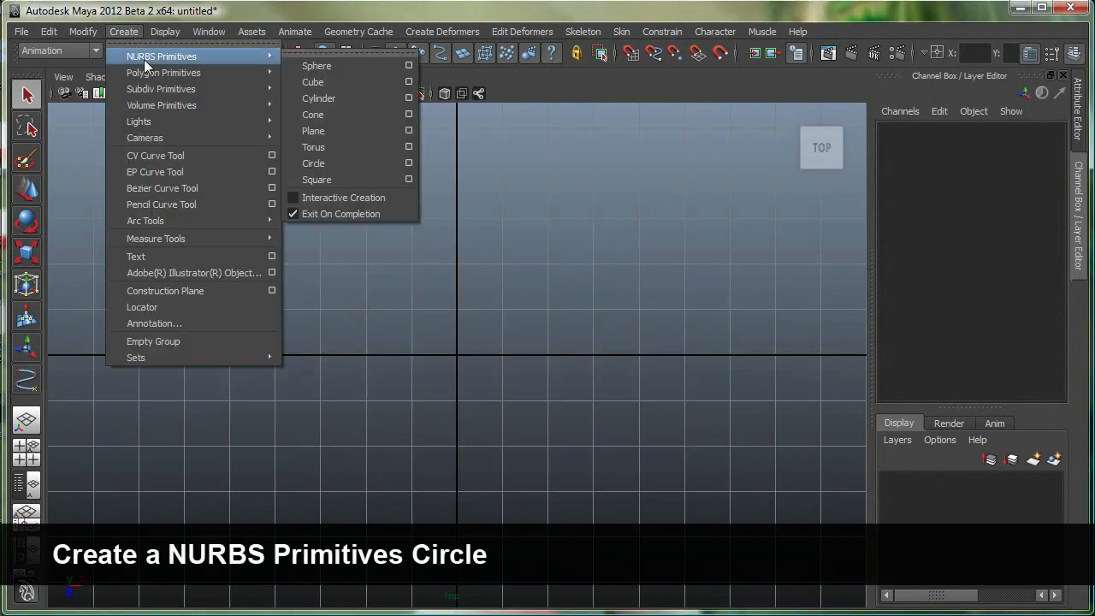
mouse_move(313, 163)
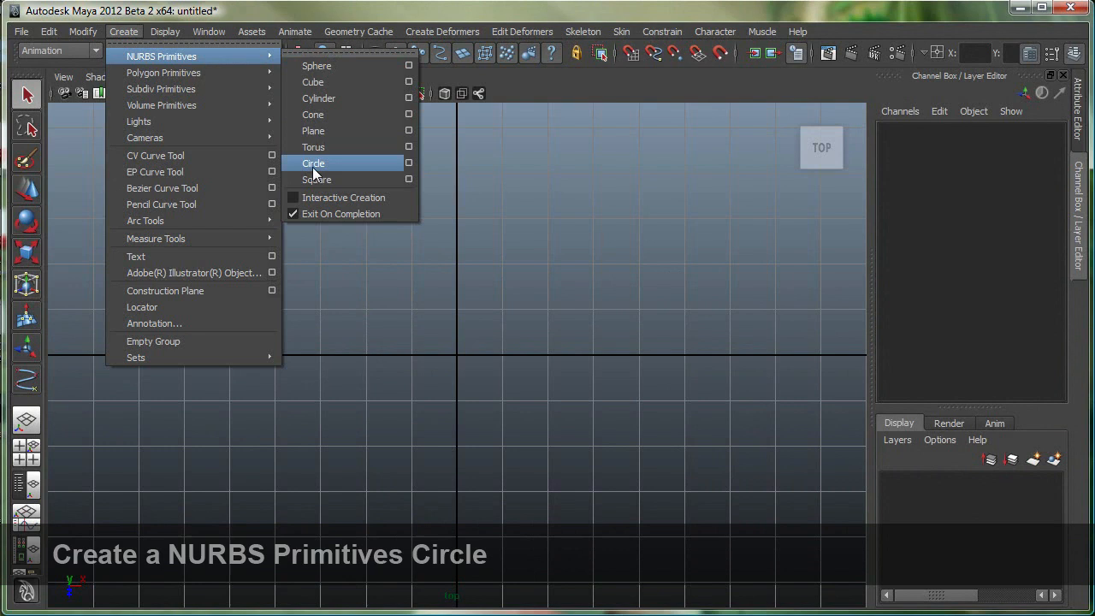
left_click(314, 164)
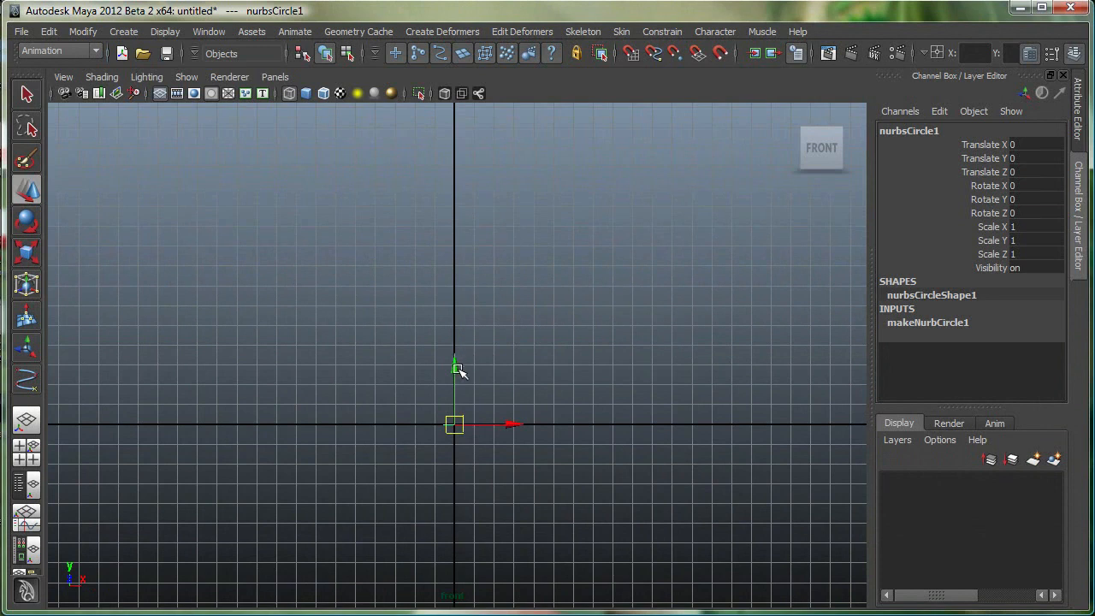
- Raise the circle, duplicate it, then lower and widen the copies into a bottle profile
left_click_drag(455, 363, 455, 171)
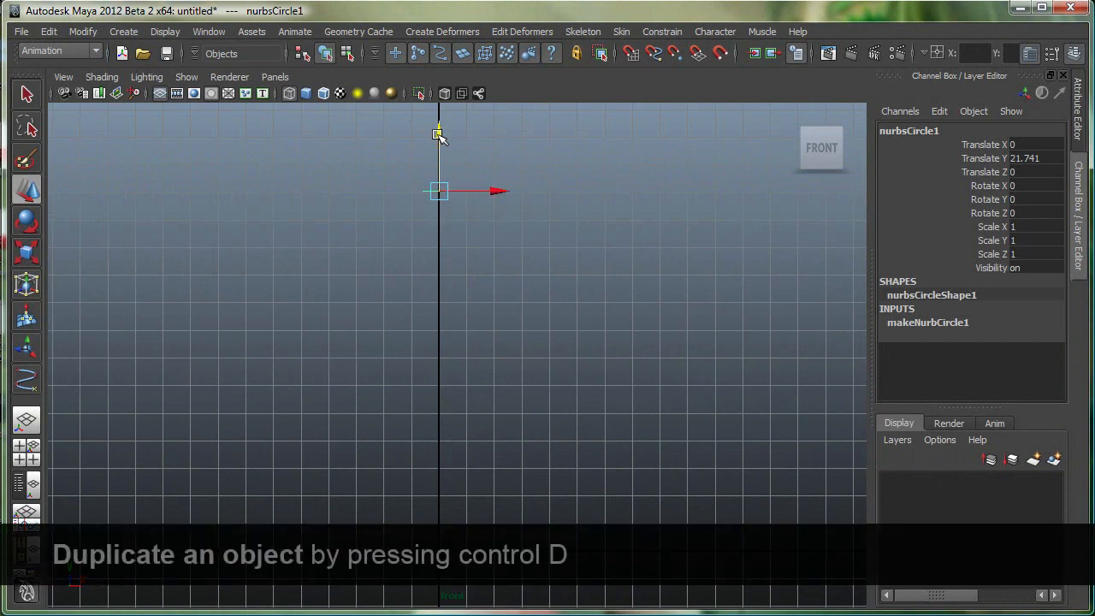
key("ctrl+d")
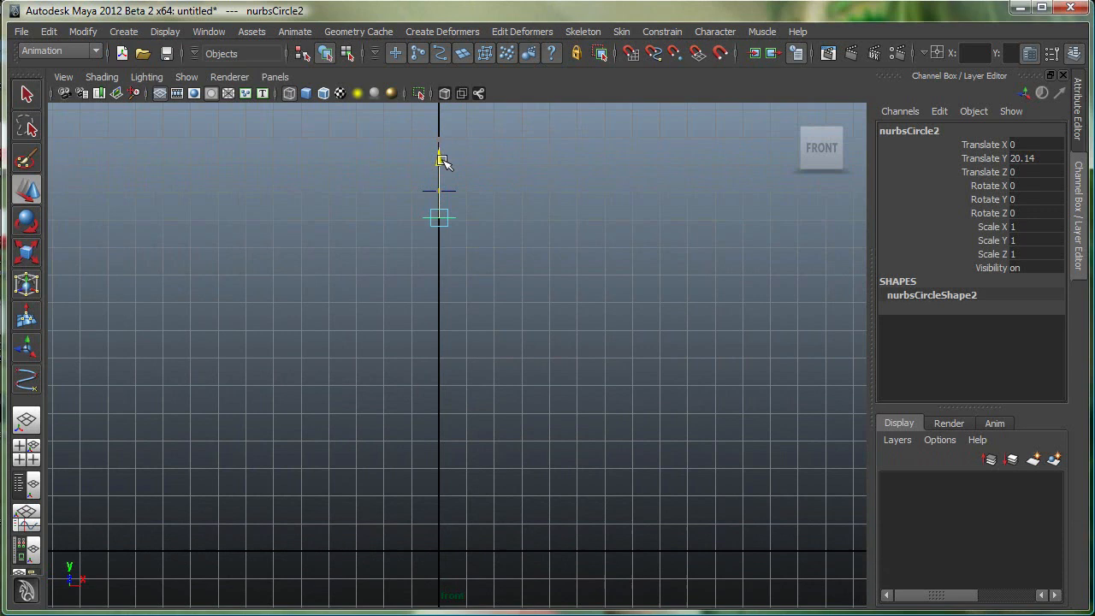
left_click_drag(441, 161, 441, 164)
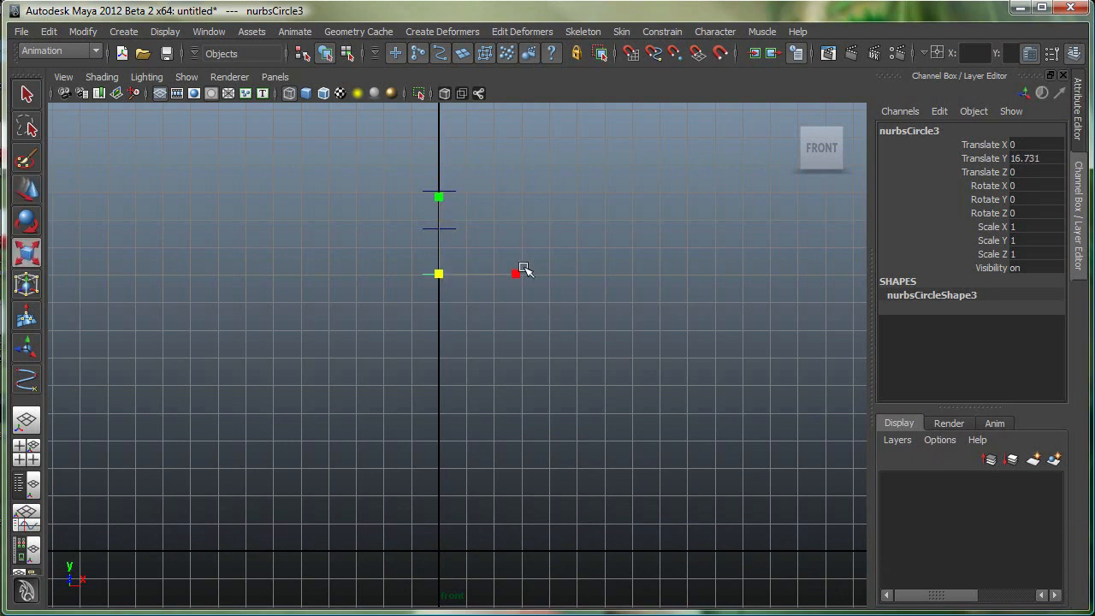
key("space")
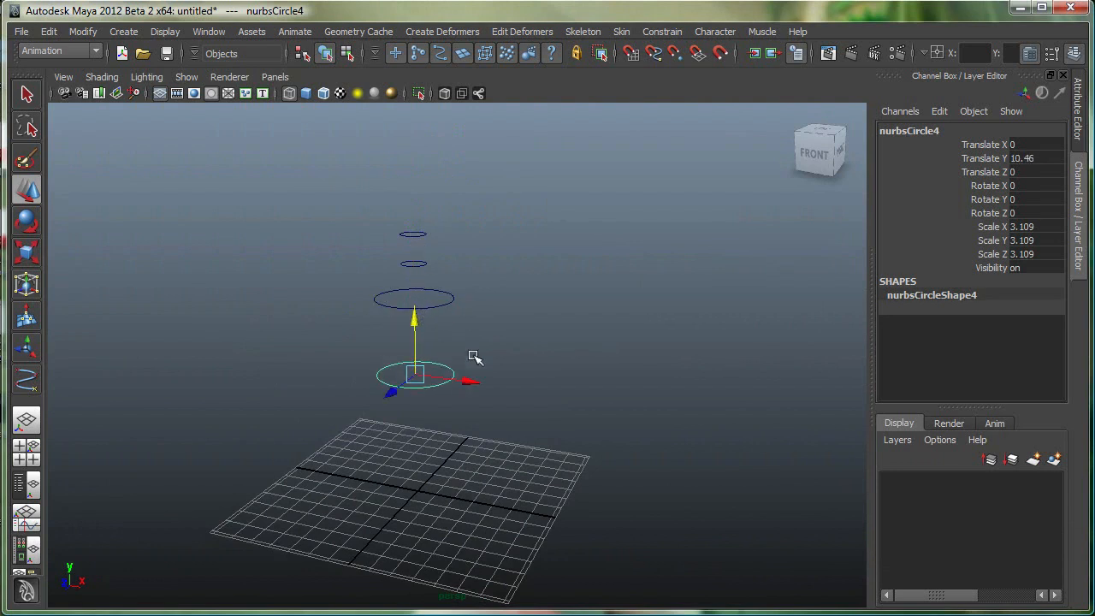
left_click_drag(475, 356, 378, 402)
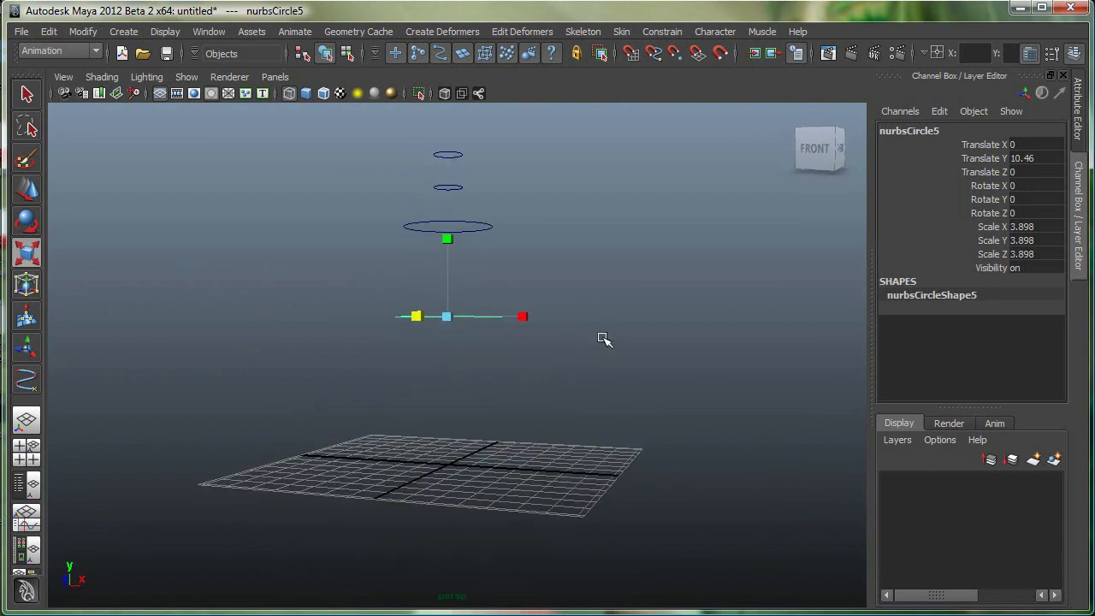
left_click_drag(446, 317, 447, 381)
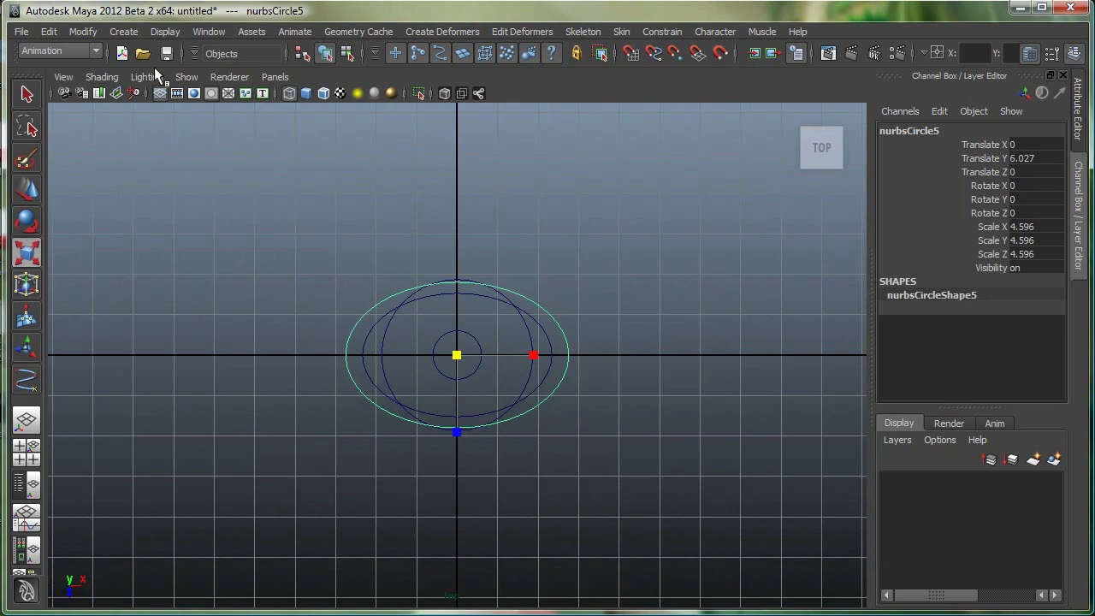
- Activate the EP Curve Tool from the Create menu and close its tool settings
left_click(123, 31)
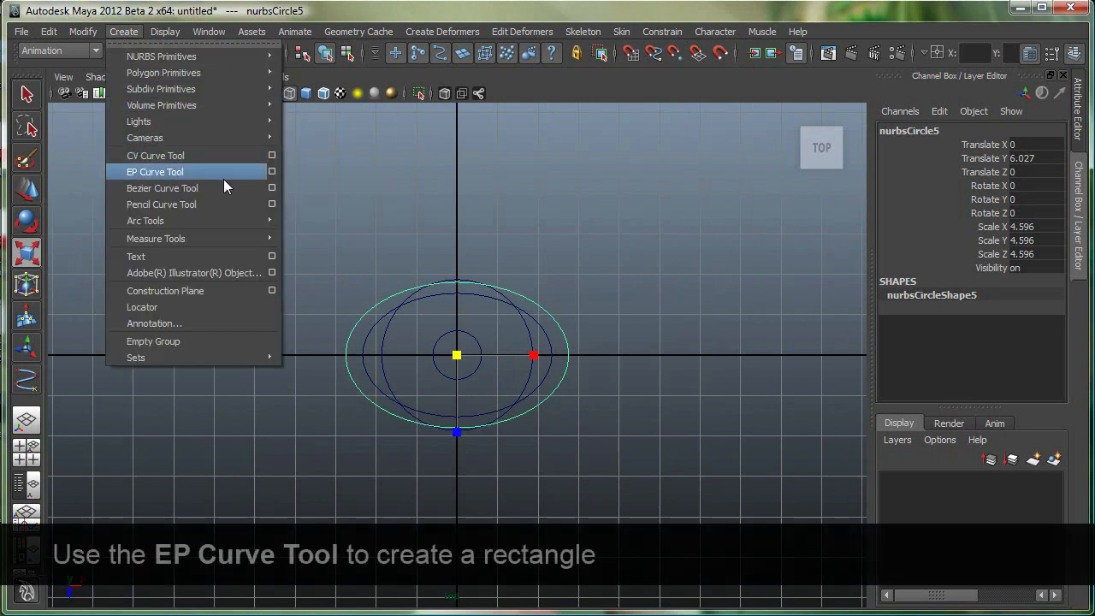
left_click(154, 172)
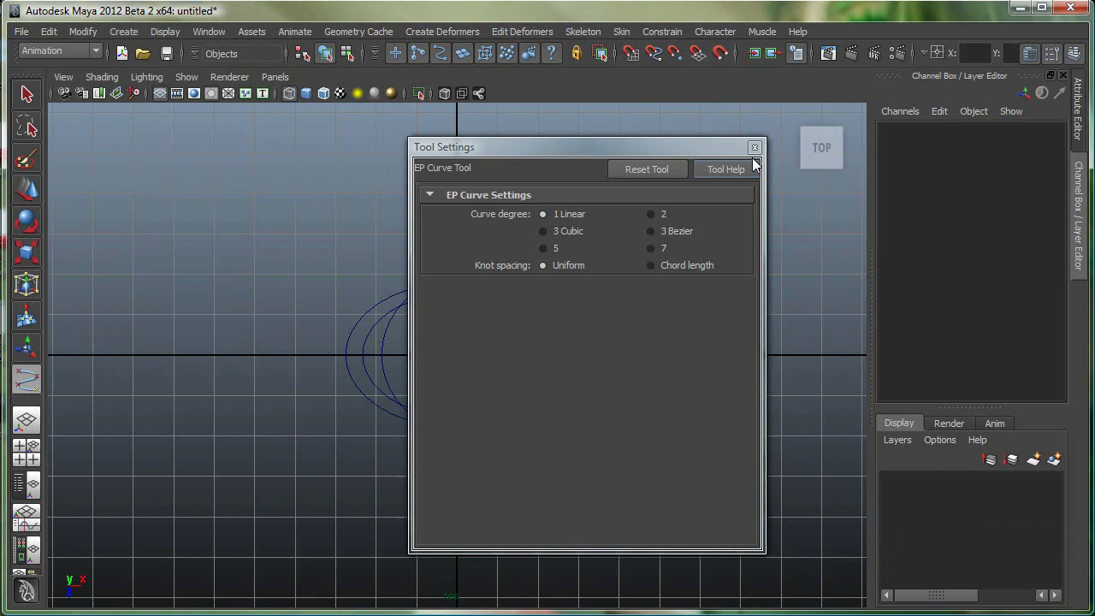
left_click(754, 147)
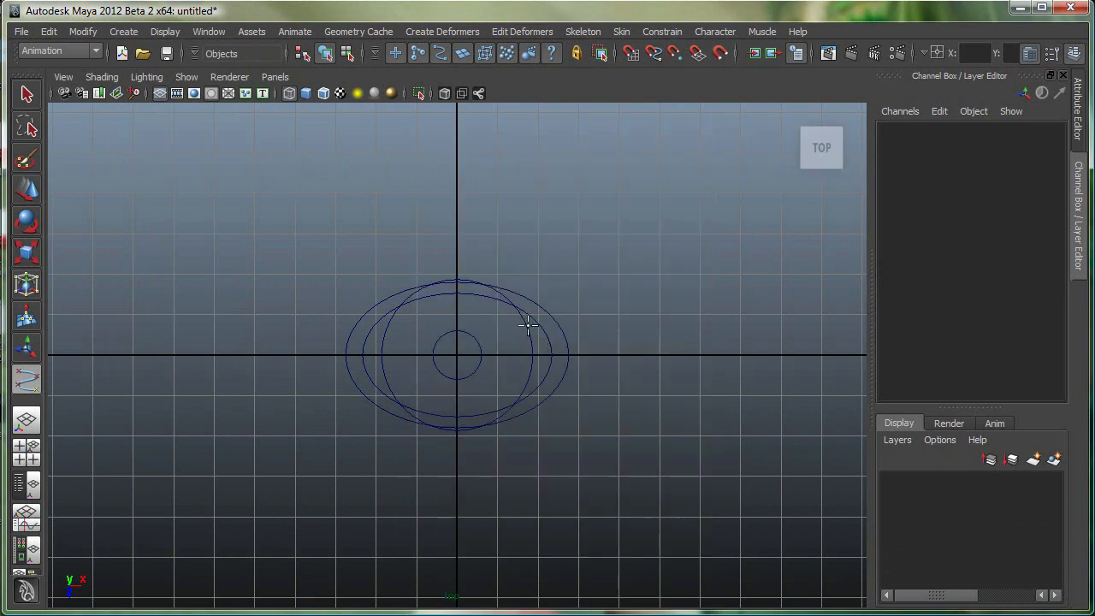
mouse_move(526, 325)
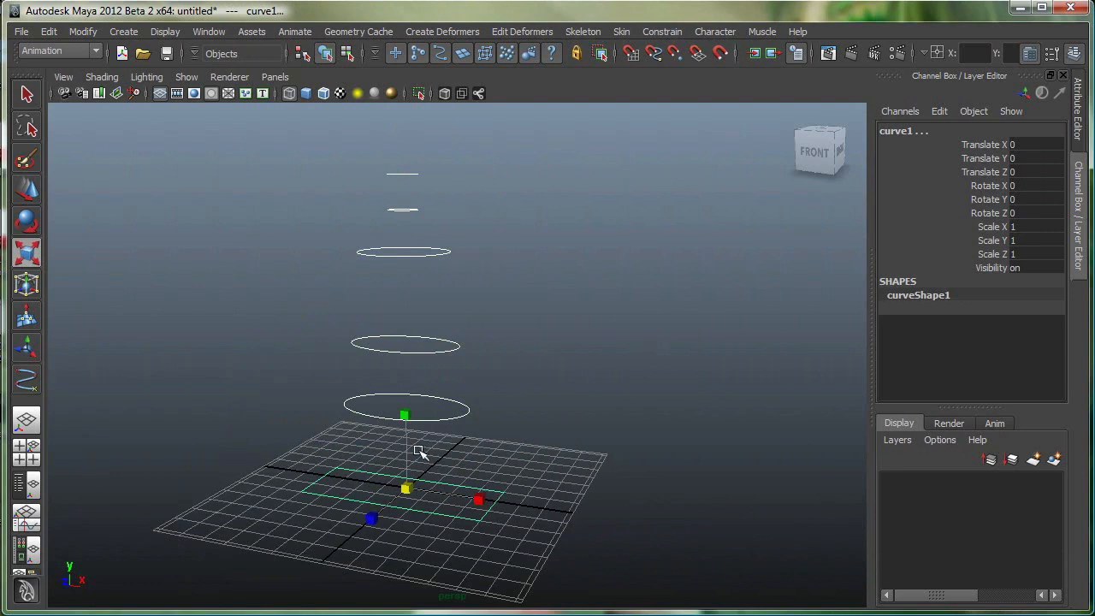
- Loft the selected circles and rectangle via Surfaces > Loft options into loftedSurface1
left_click(57, 51)
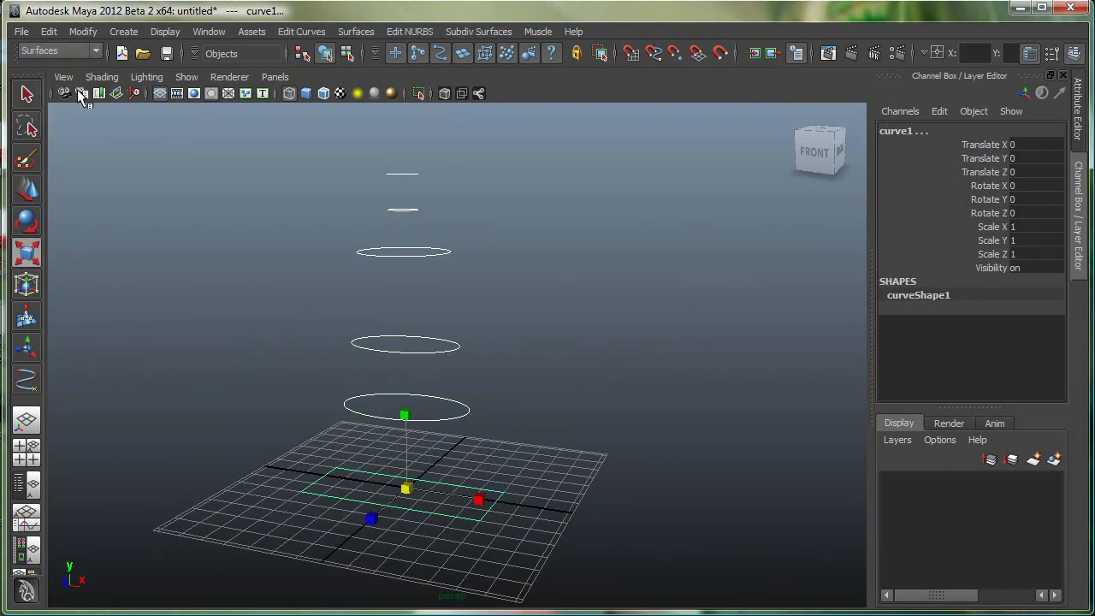
left_click(356, 32)
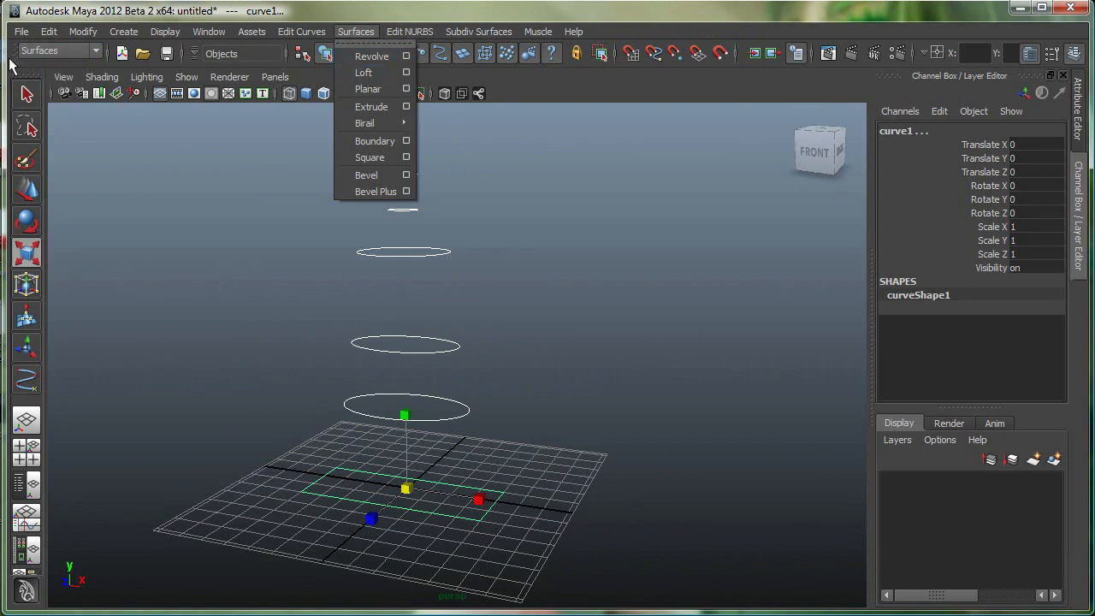
mouse_move(363, 72)
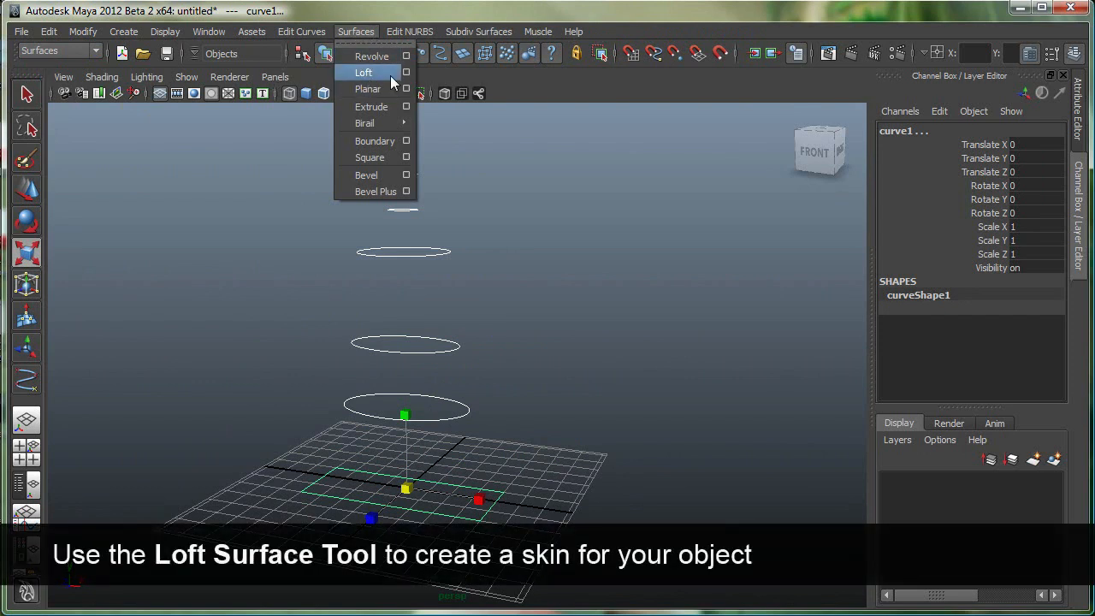
left_click(407, 72)
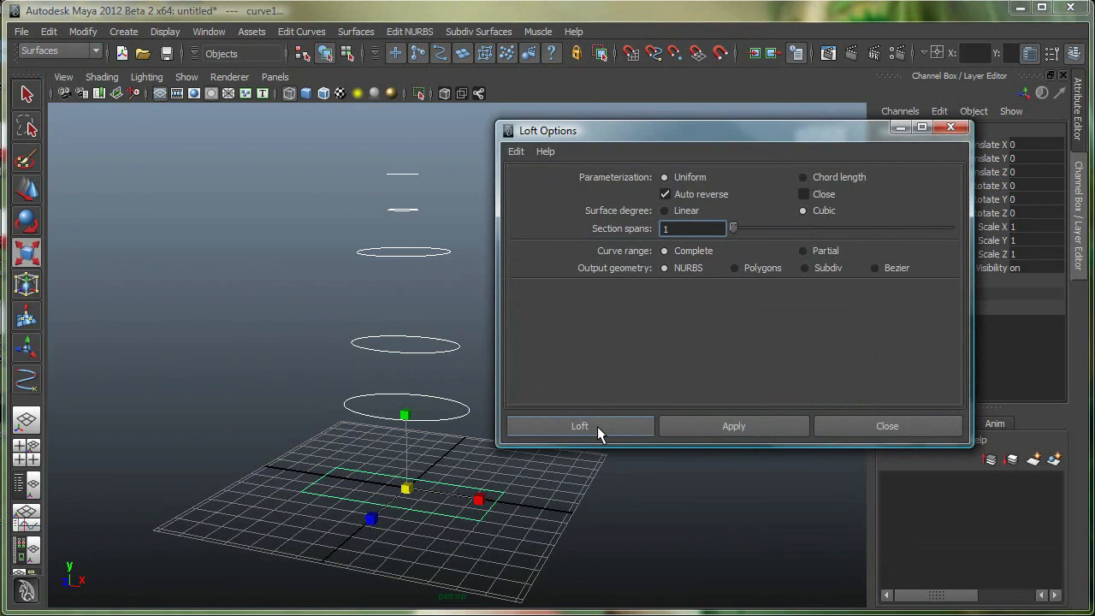
left_click(579, 426)
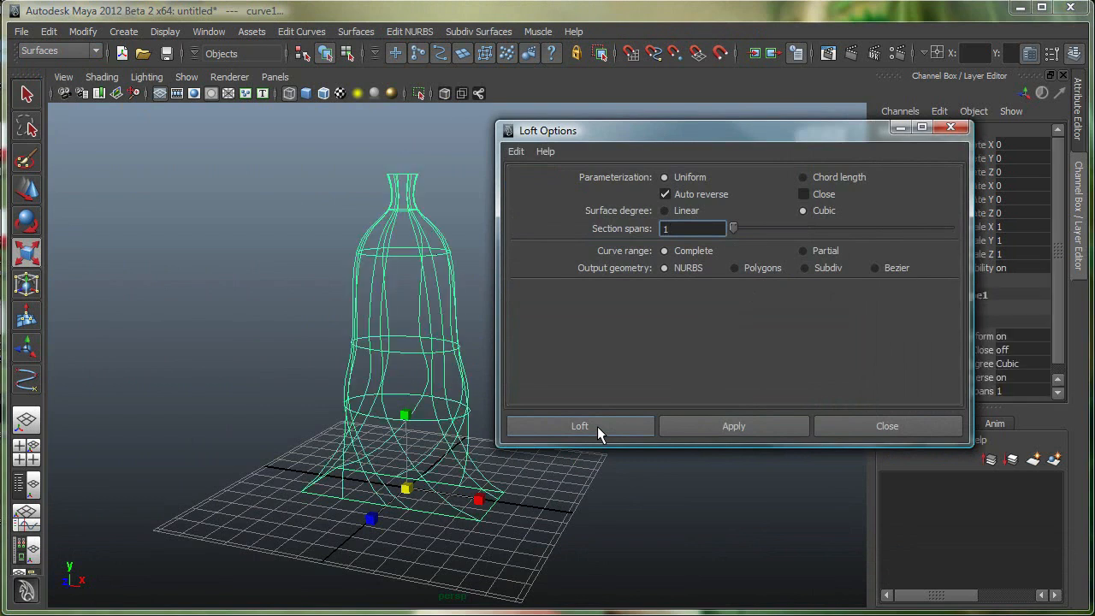
left_click(580, 426)
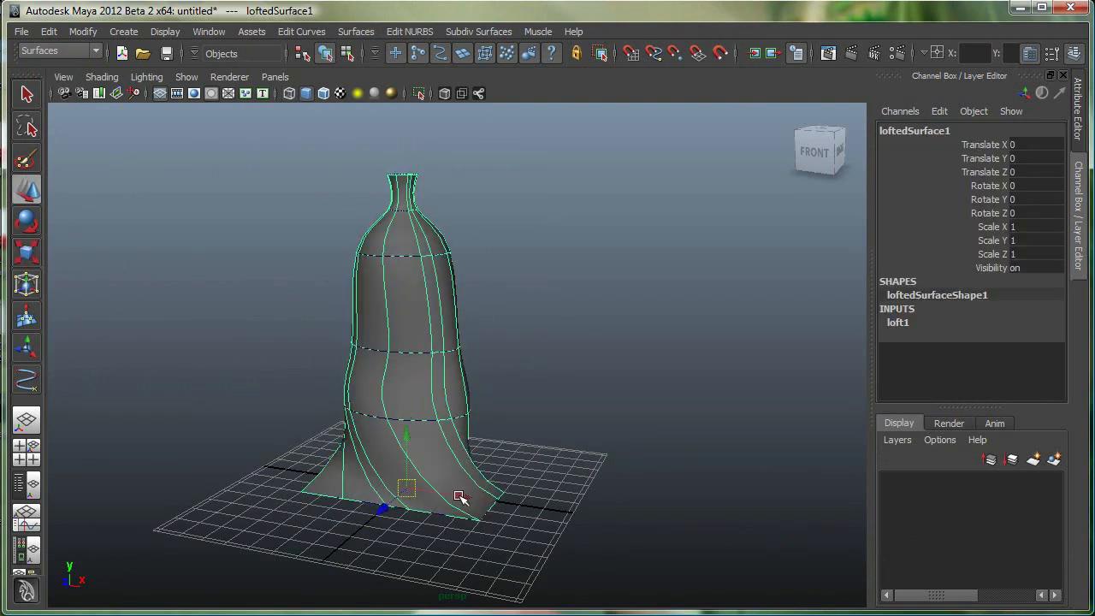
- Slide loftedSurface1 along X beside its profile curves
left_click_drag(406, 509, 547, 509)
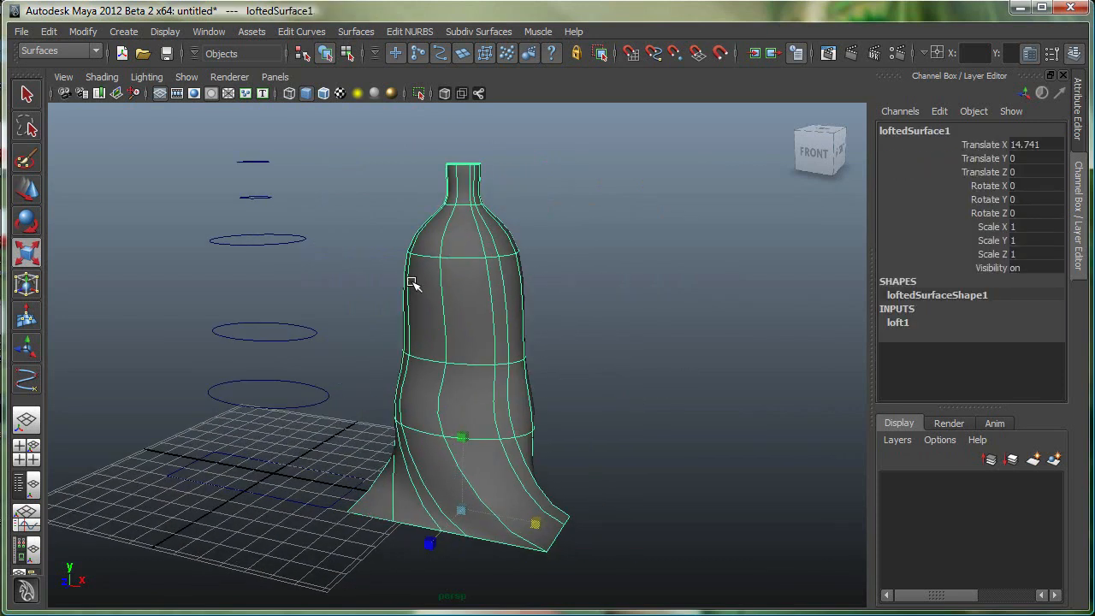
mouse_move(498, 328)
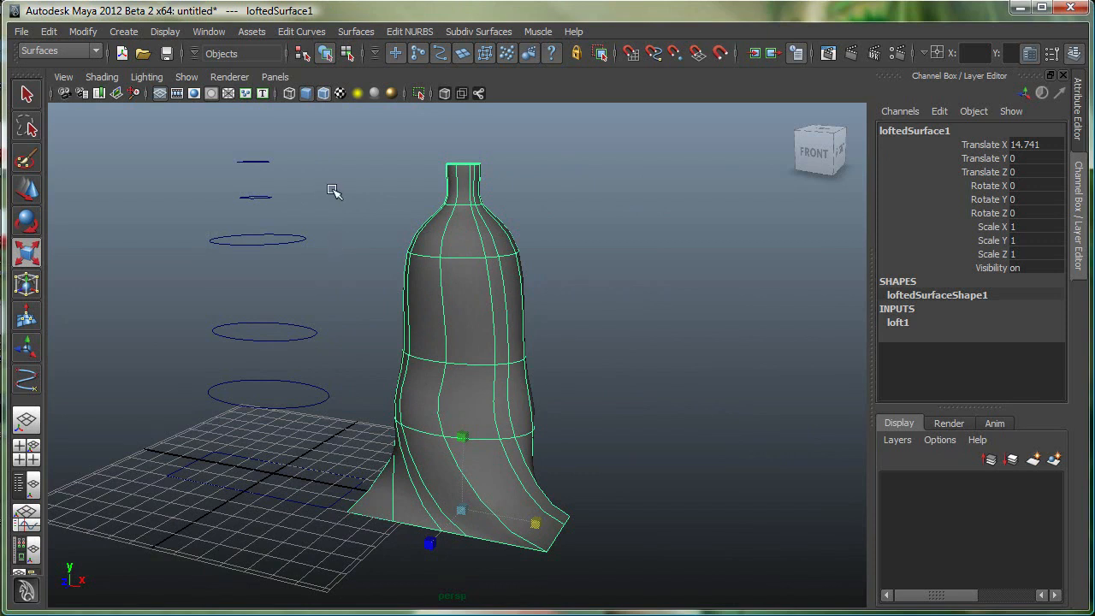
- Switch to the Animation menu set and add a nonlinear Bend deformer to the bottle
left_click(56, 51)
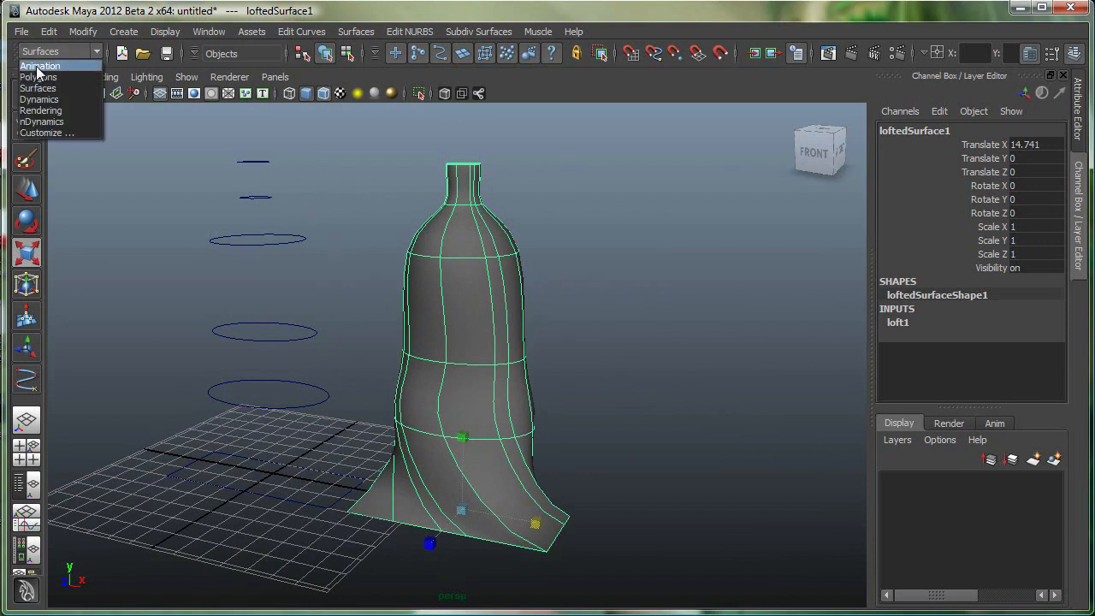
left_click(40, 66)
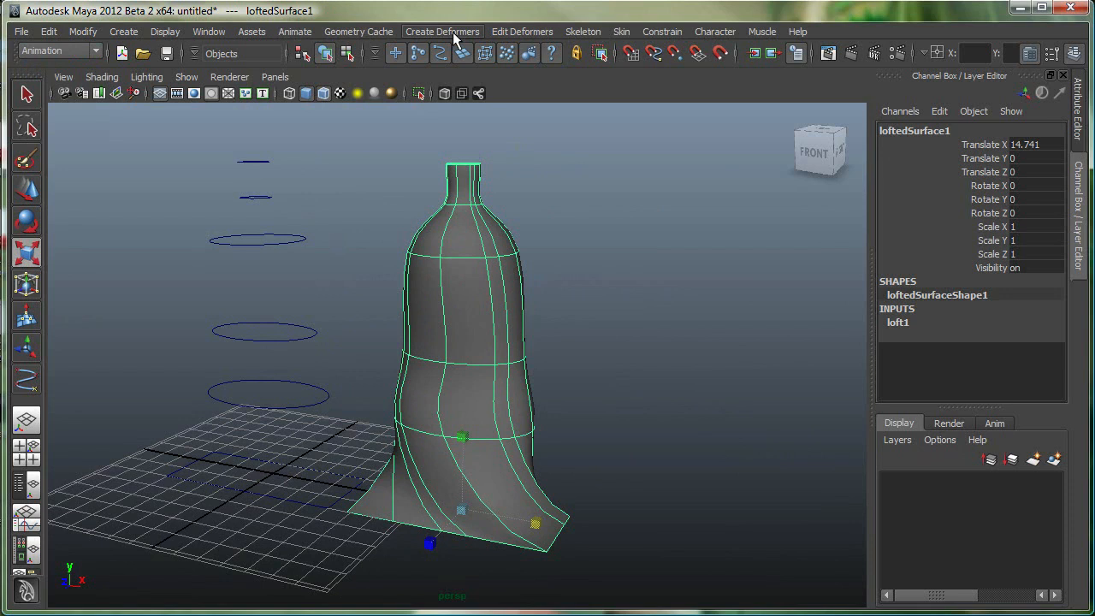
left_click(443, 32)
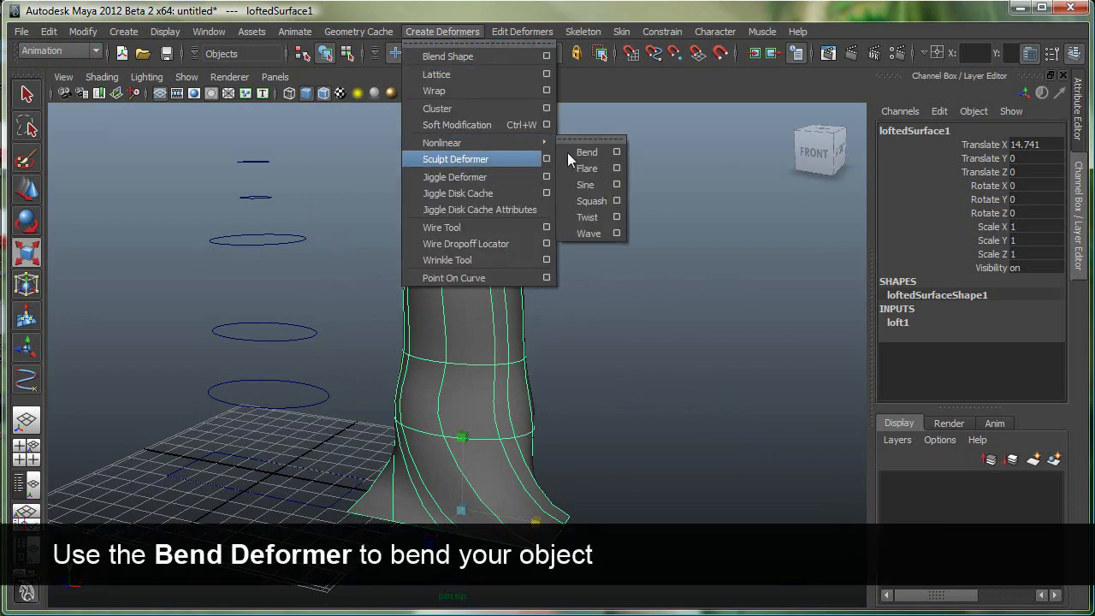
mouse_move(442, 143)
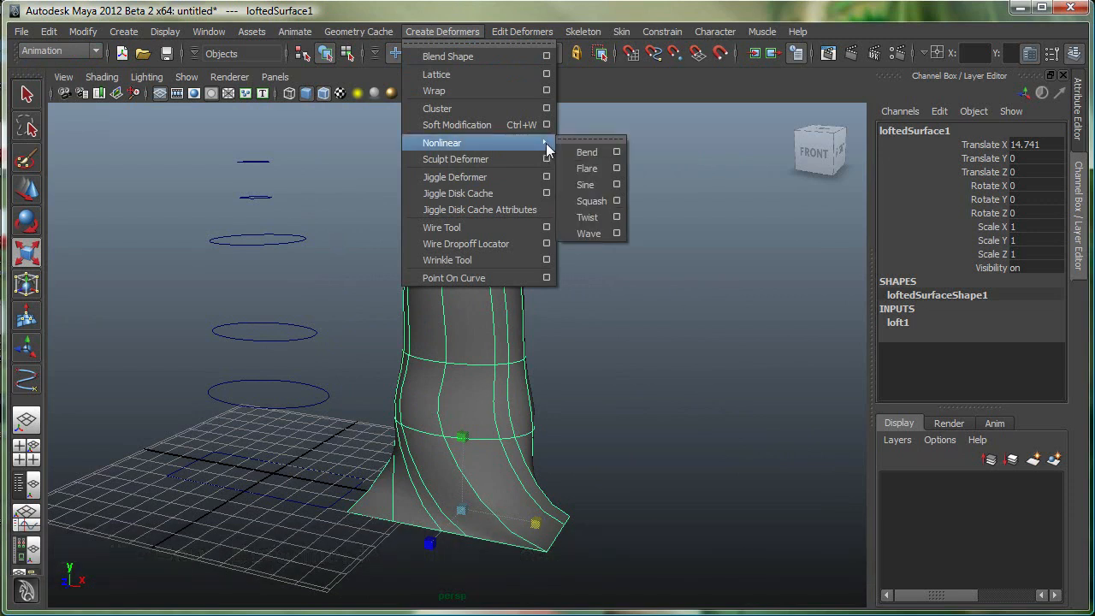
left_click(586, 152)
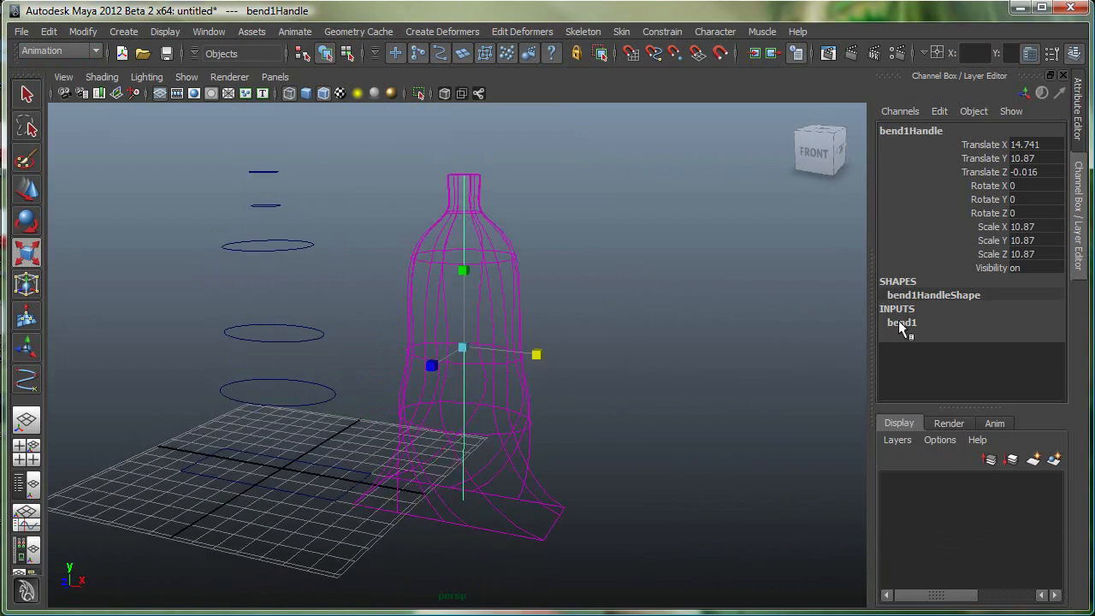
- Select bend1 in the Channel Box and raise the bend handle toward the neck
left_click(902, 322)
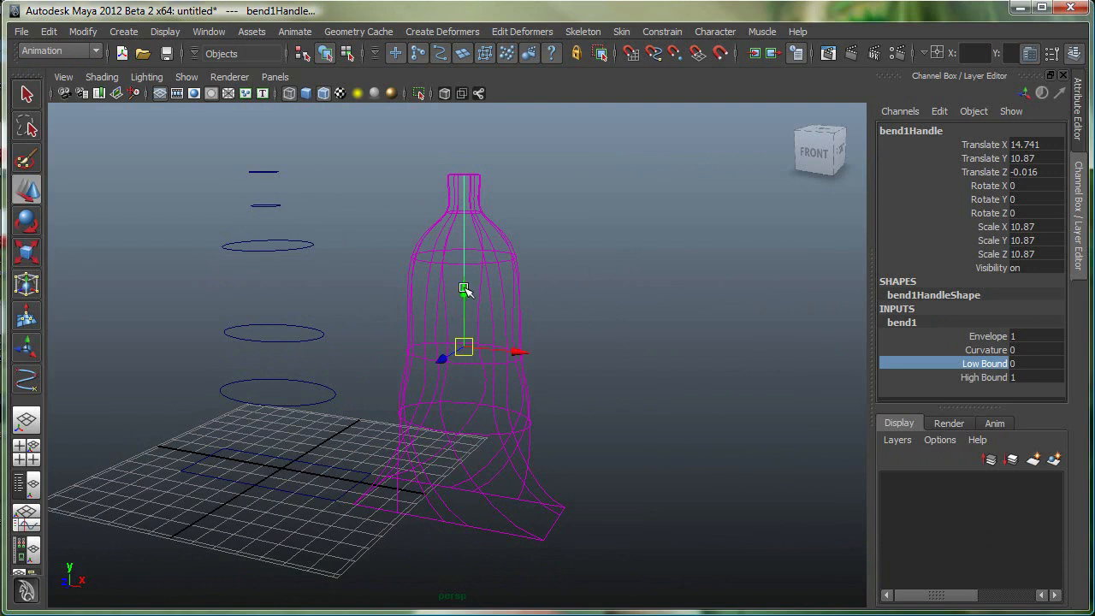
left_click_drag(463, 291, 460, 209)
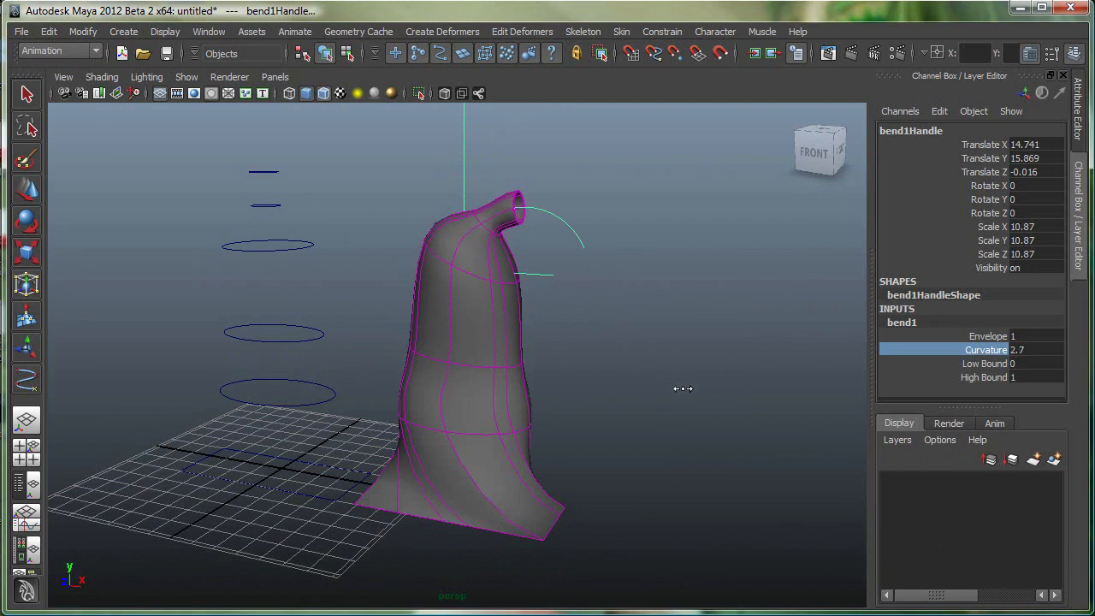
mouse_move(682, 394)
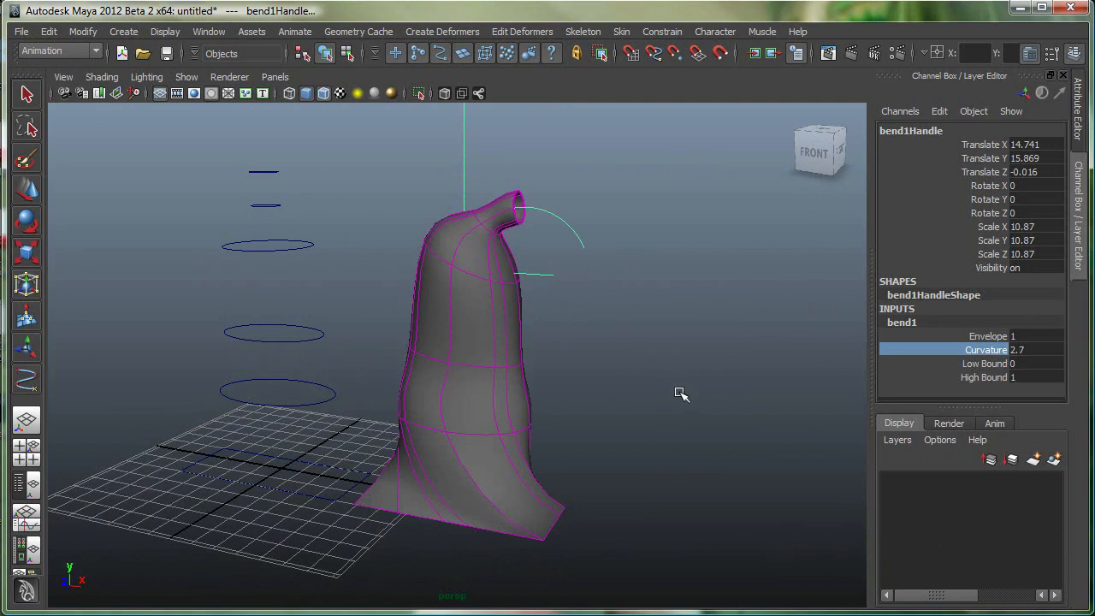